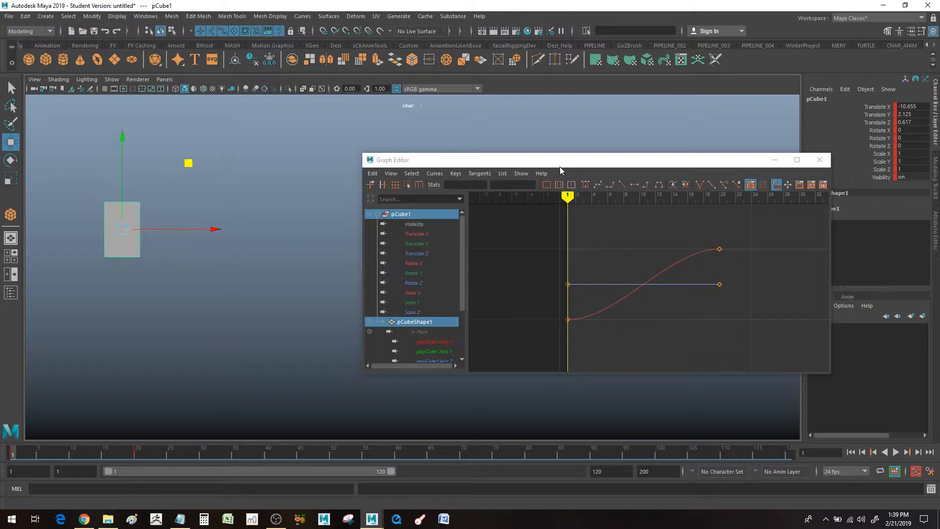
Step: Frame the cube's translation curves to fill the Graph Editor view at frame 20
left_click_drag(560, 160, 469, 141)
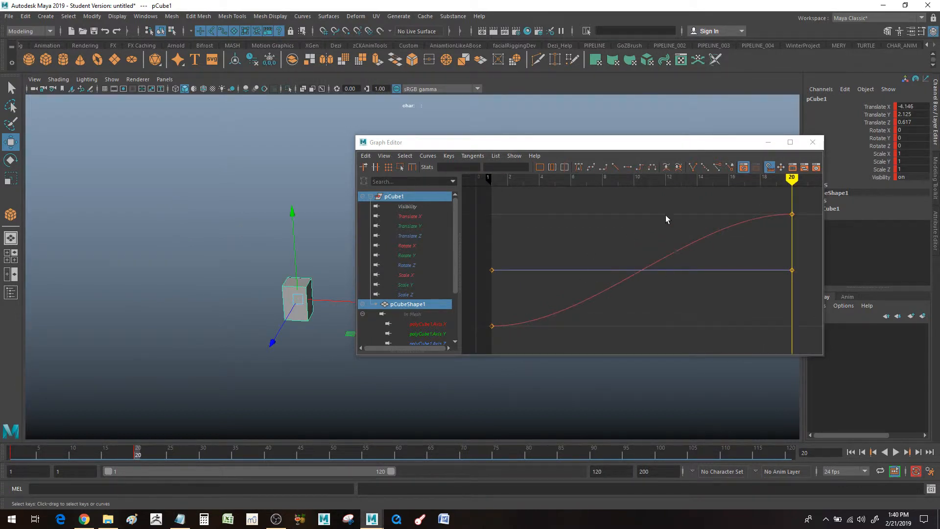
mouse_move(669, 257)
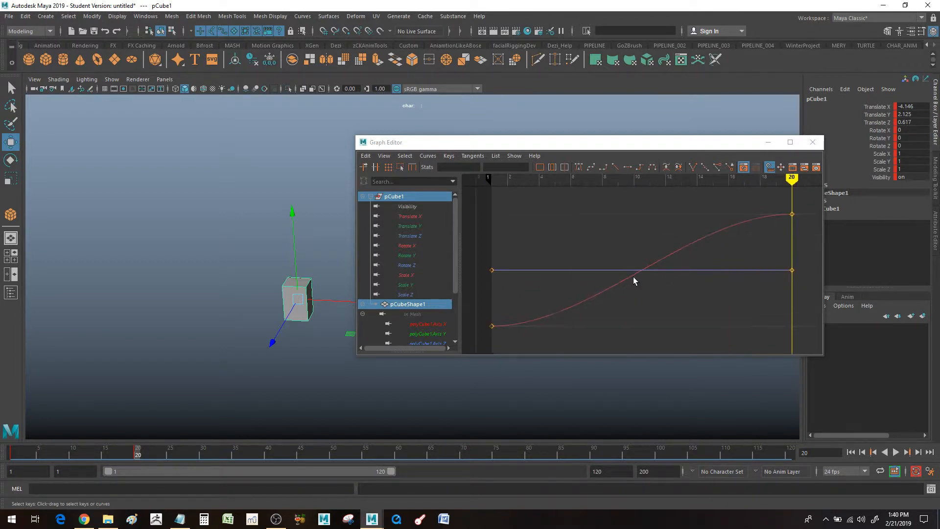
mouse_move(634, 234)
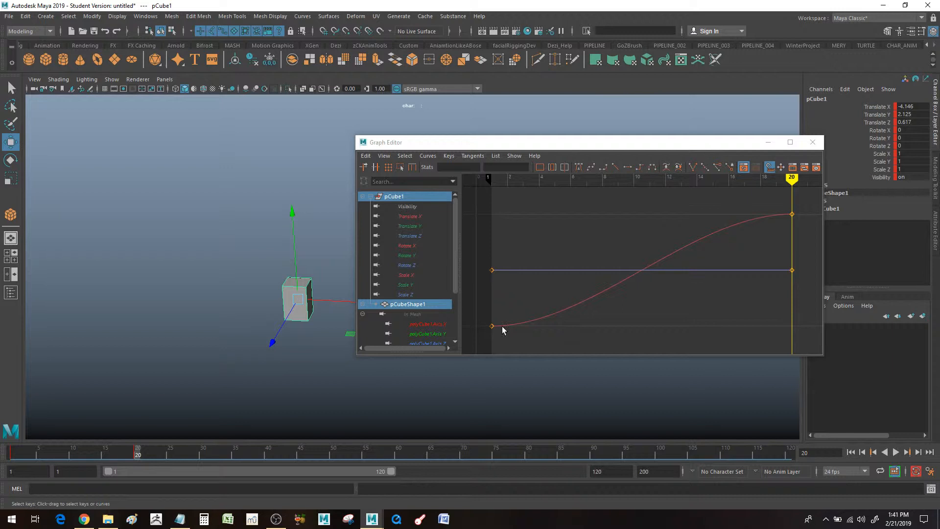
mouse_move(738, 234)
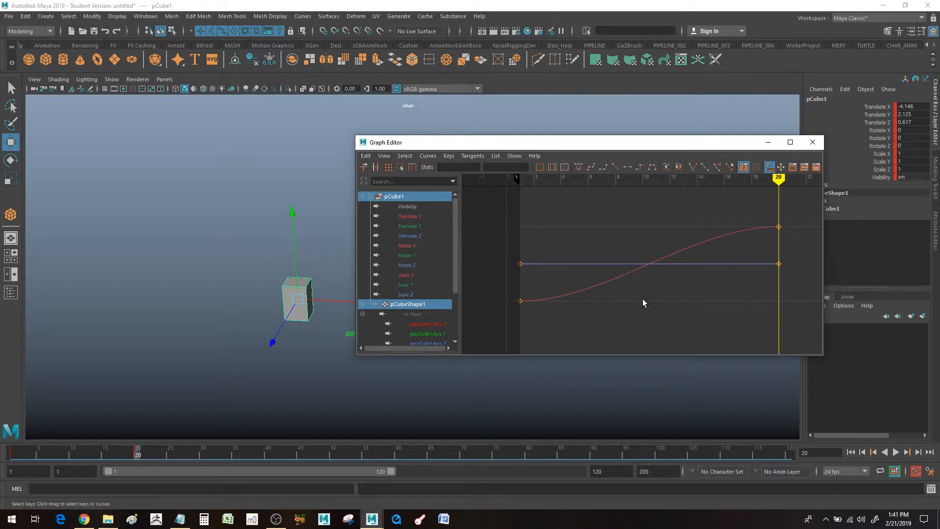
mouse_move(525, 310)
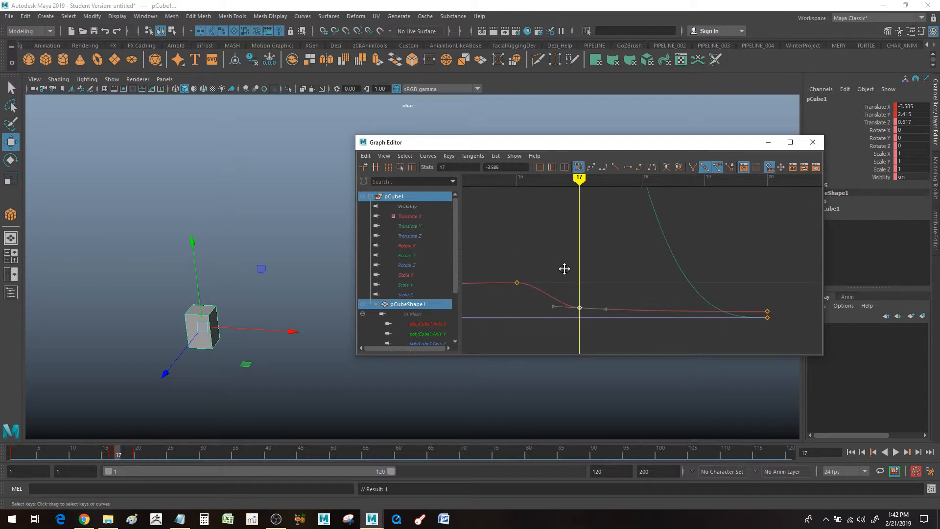
Step: Insert an extra key on the cube's curves near frame 17
left_click_drag(578, 306, 625, 265)
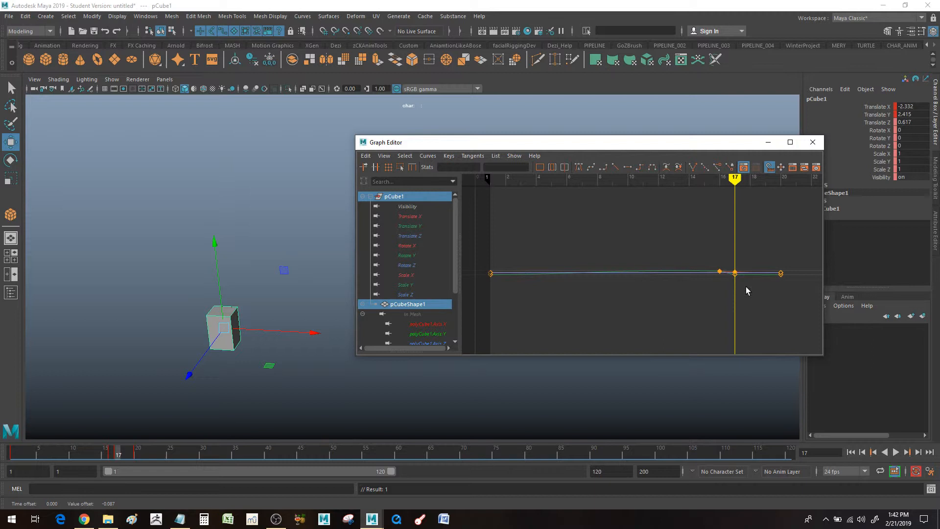
mouse_move(704, 276)
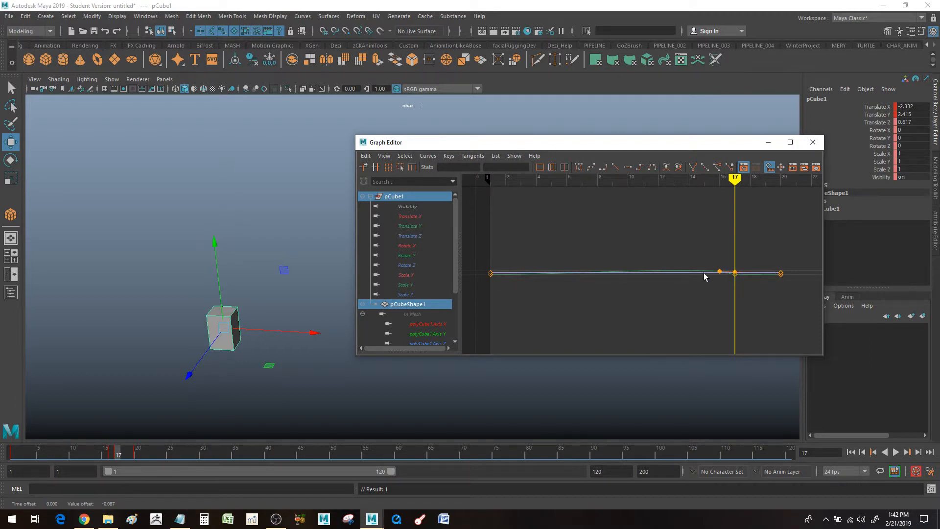
mouse_move(705, 298)
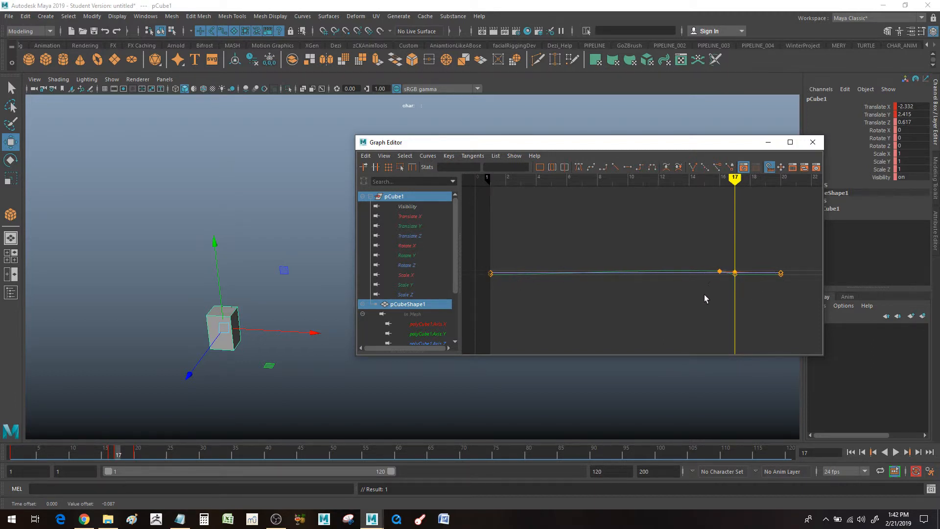